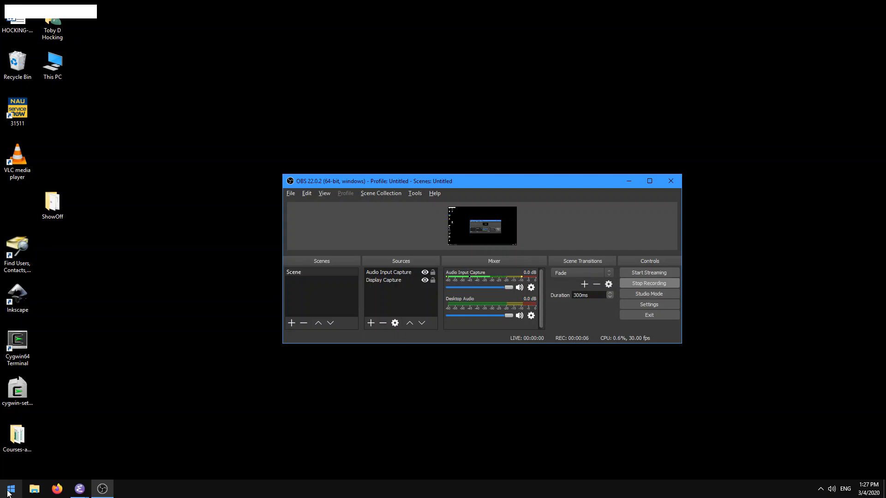
Launch GNU Emacs 26.3 from the Start menu's program list
click(9, 489)
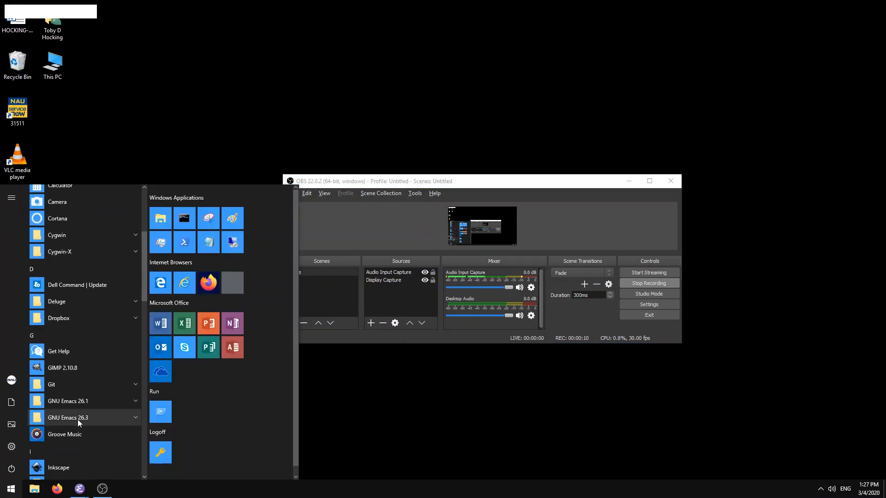
click(68, 418)
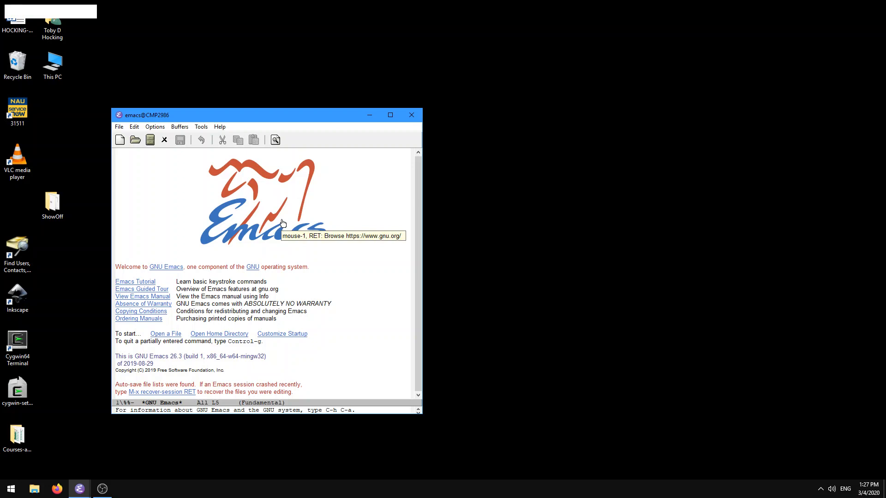
mouse_move(433, 199)
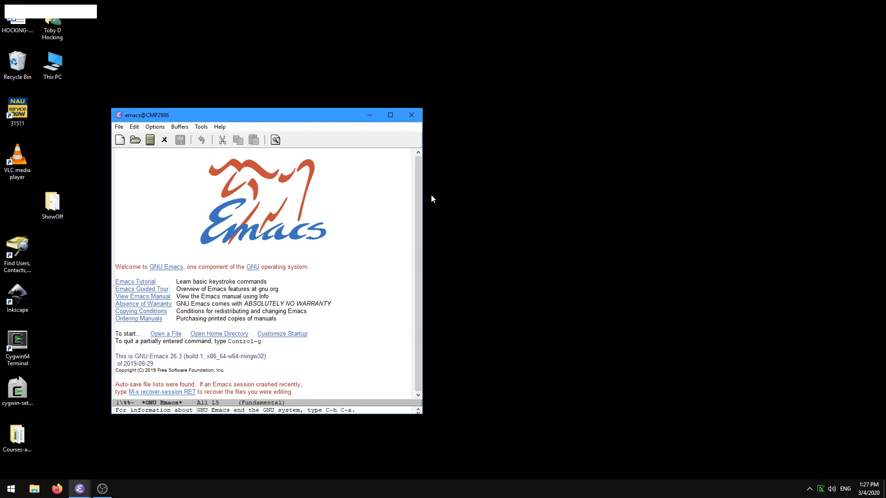
mouse_move(117, 281)
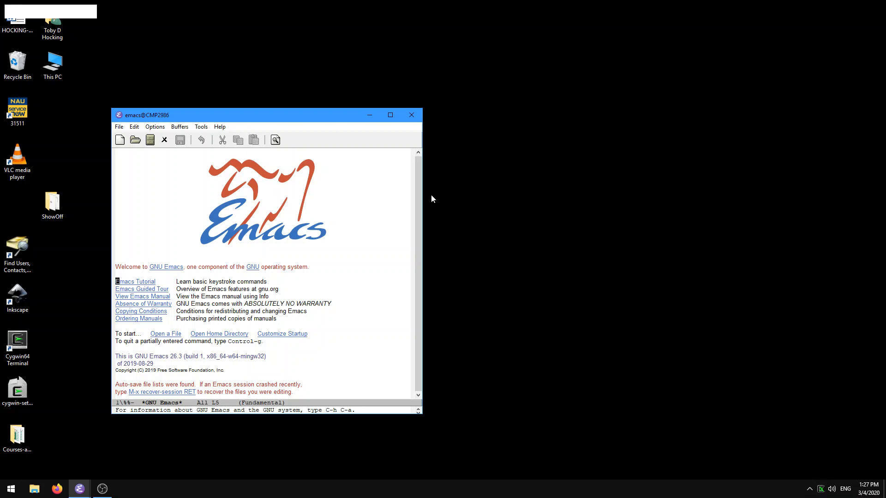
mouse_move(120, 139)
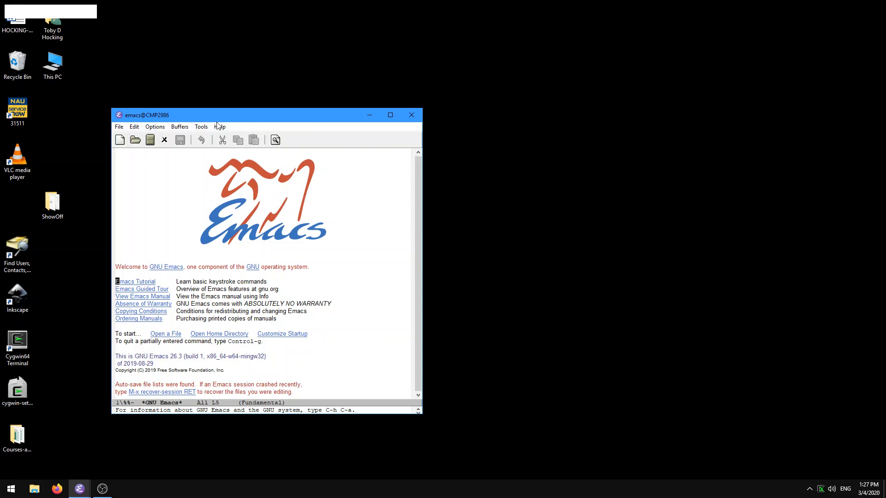
click(220, 126)
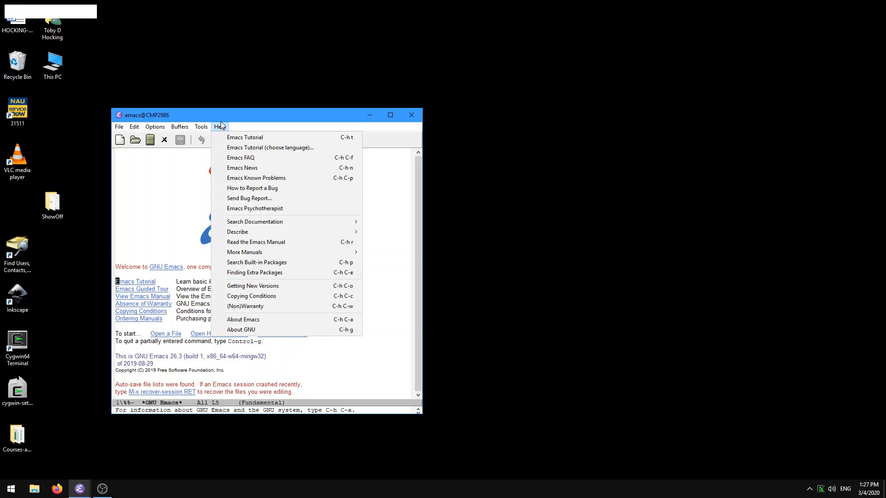
mouse_move(245, 137)
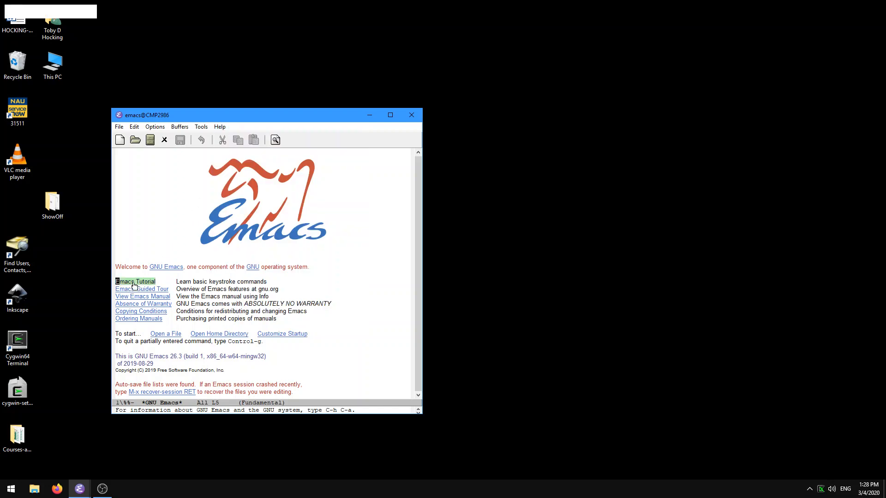
mouse_move(138, 279)
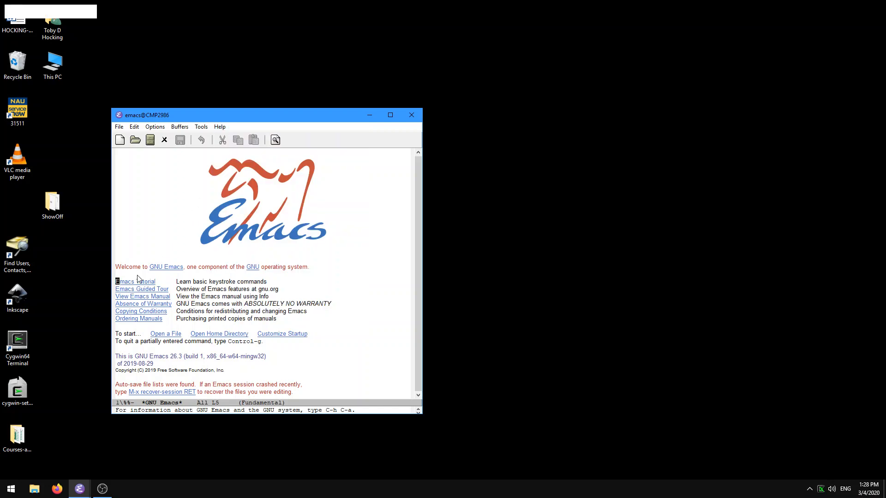
Start the Emacs Tutorial from the Help menu with French as the language
click(219, 126)
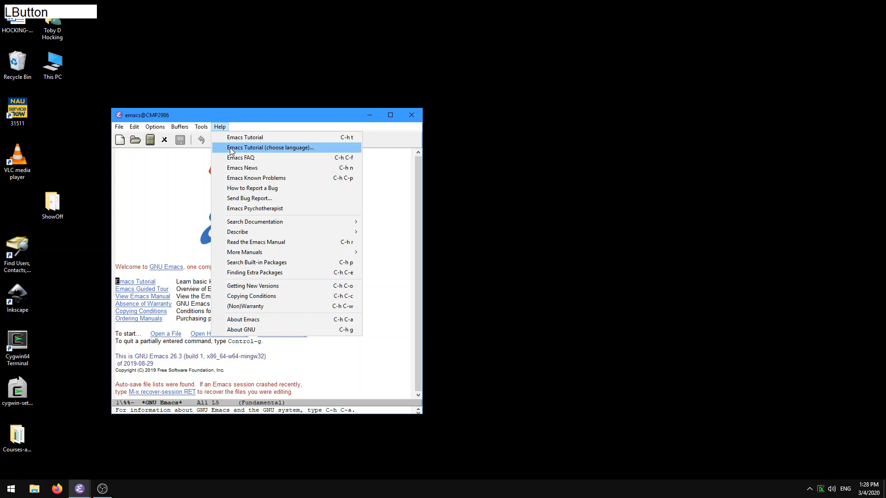
click(270, 147)
text(French)
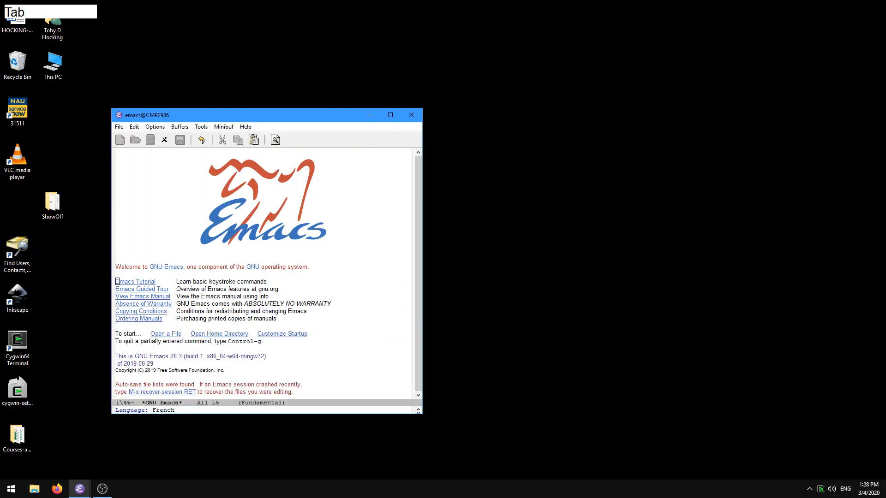
click(134, 281)
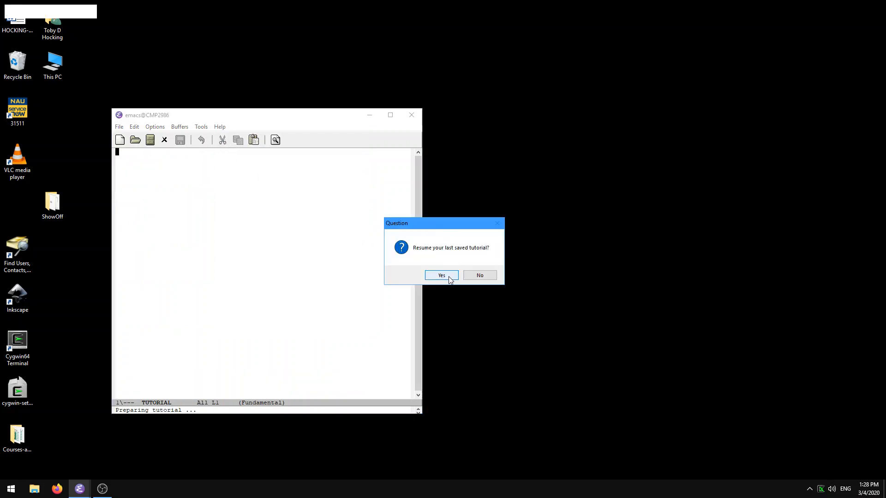
click(441, 275)
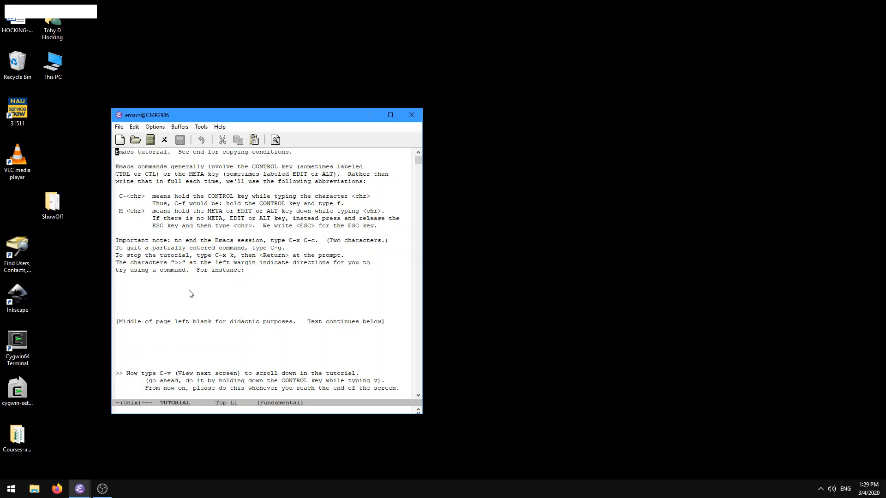
mouse_move(202, 271)
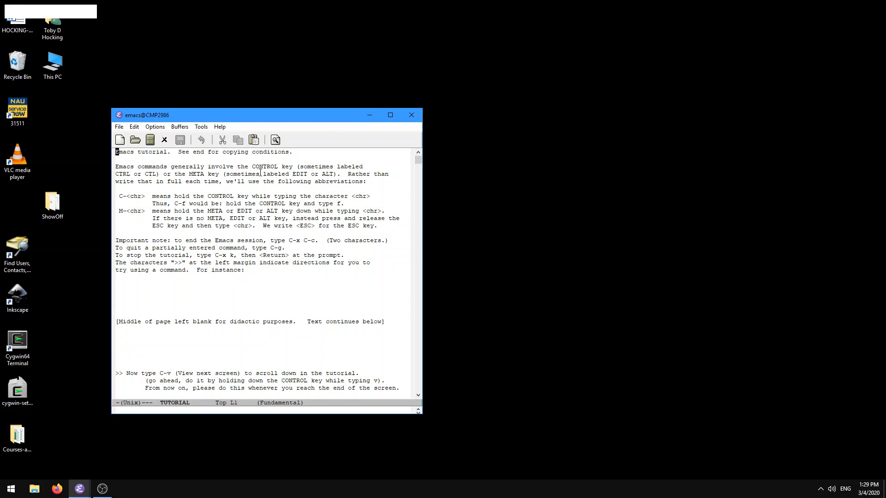
mouse_move(186, 182)
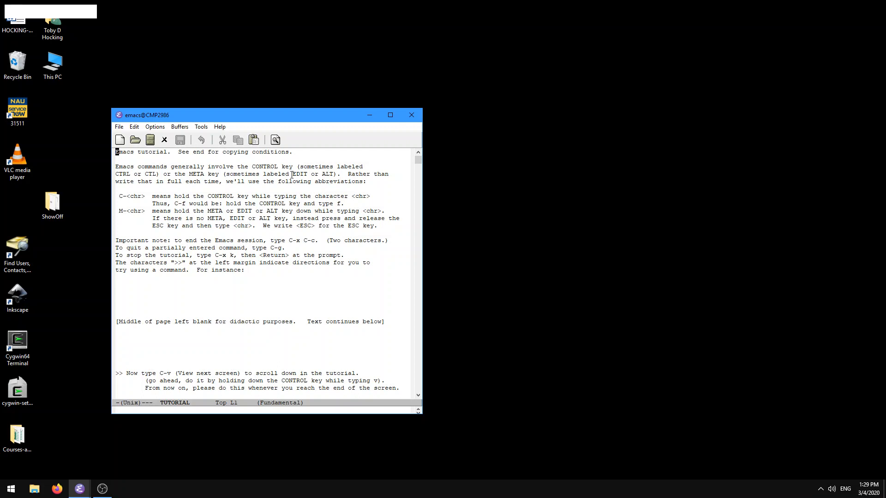
mouse_move(315, 176)
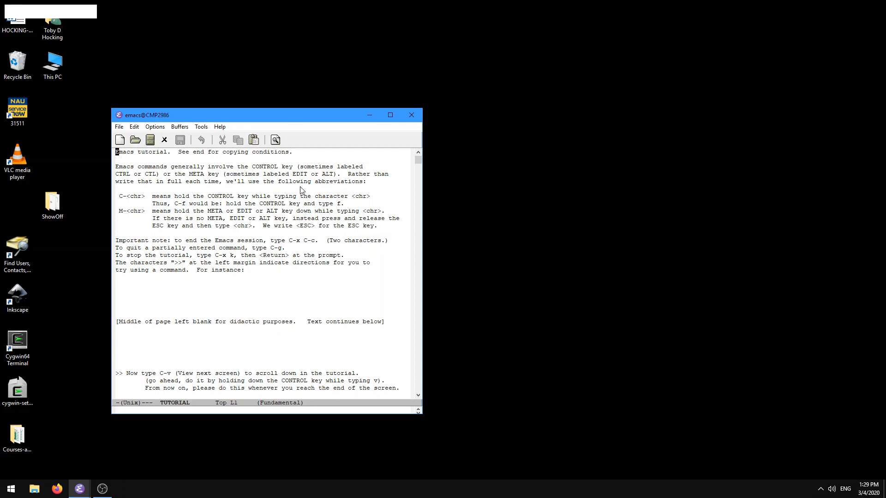
mouse_move(314, 192)
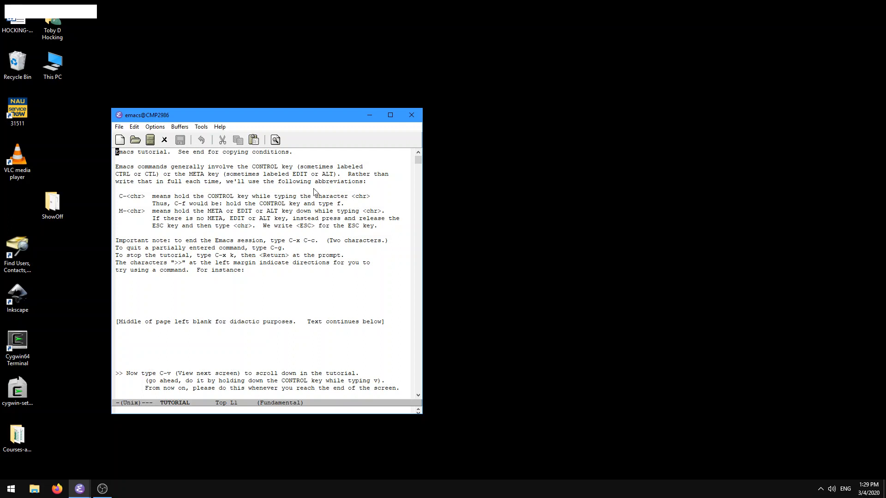
mouse_move(338, 181)
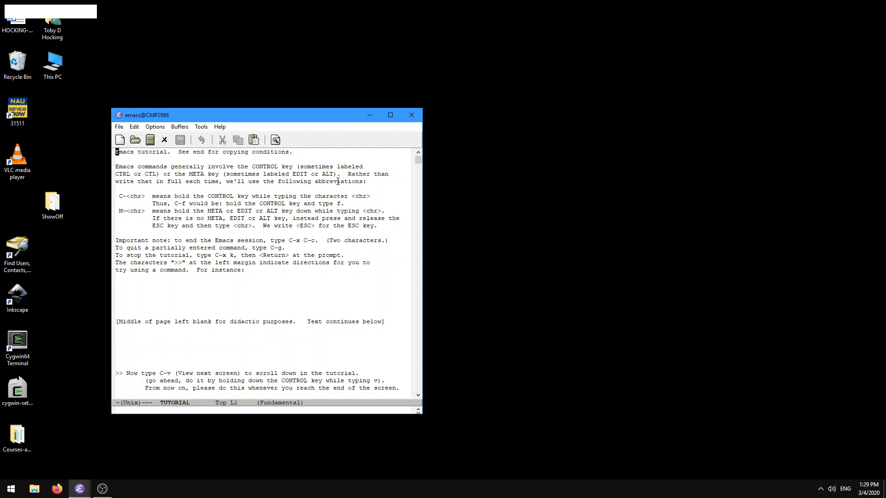
mouse_move(138, 196)
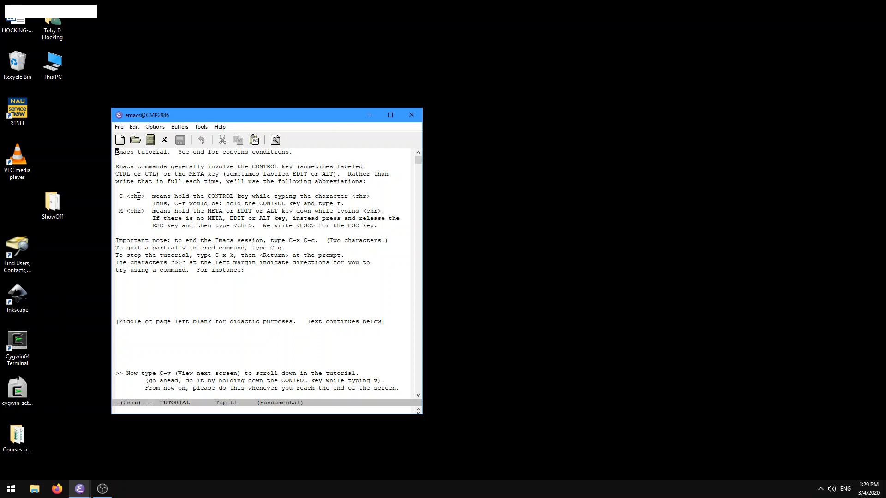
mouse_move(133, 219)
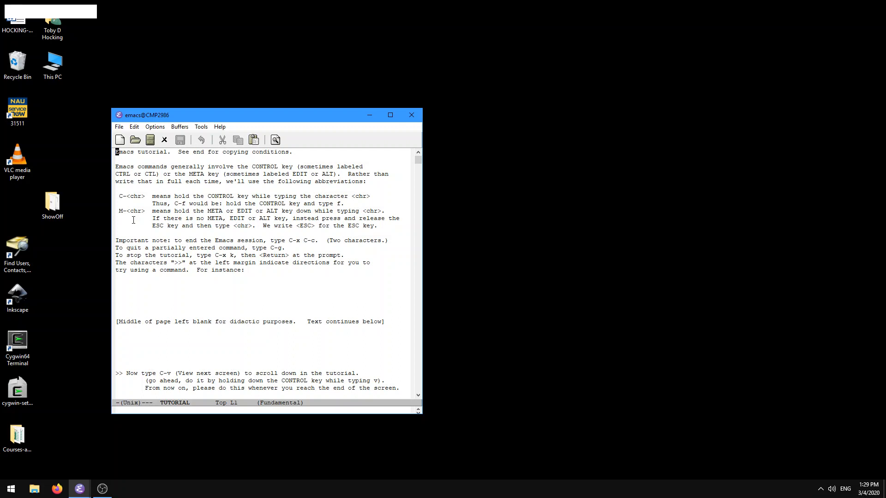
mouse_move(133, 211)
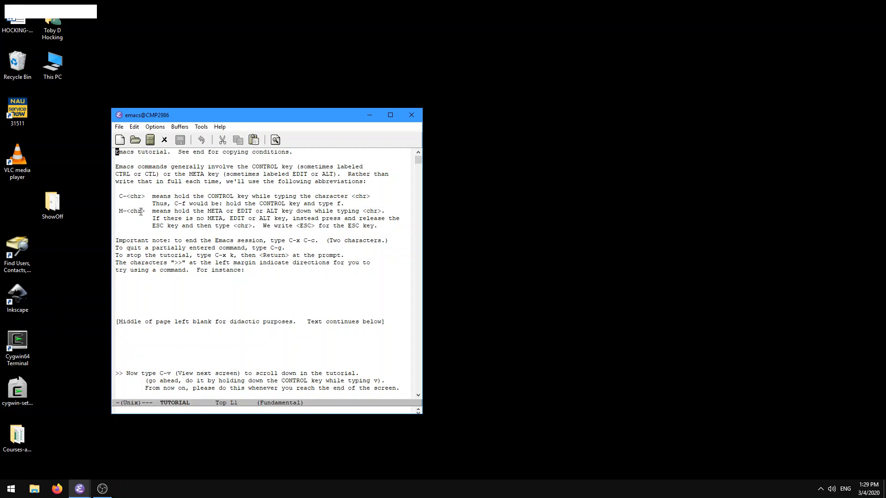
mouse_move(160, 235)
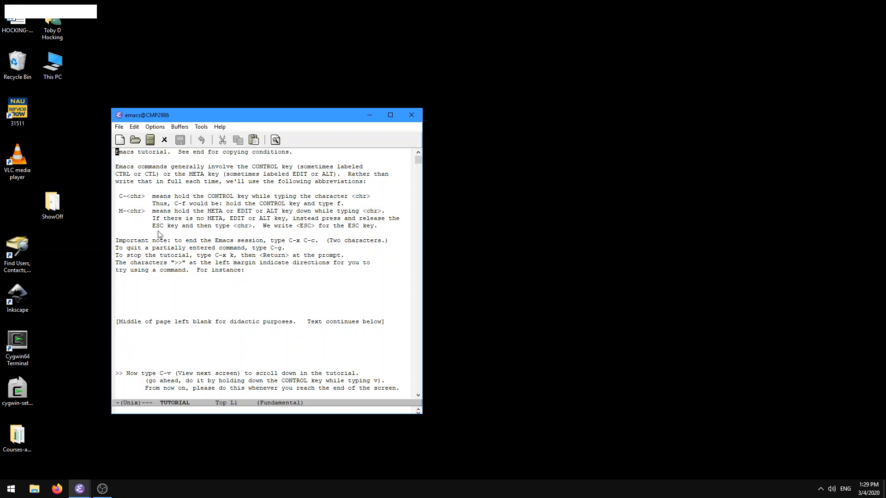
mouse_move(188, 243)
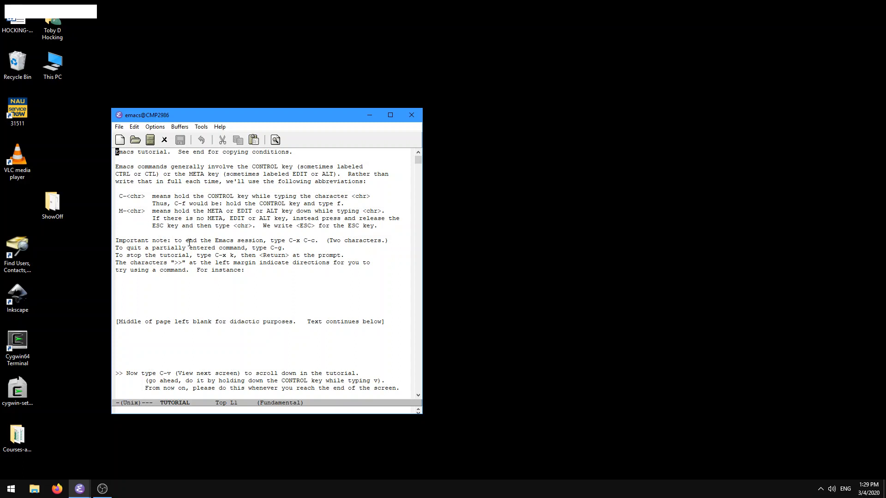
mouse_move(290, 240)
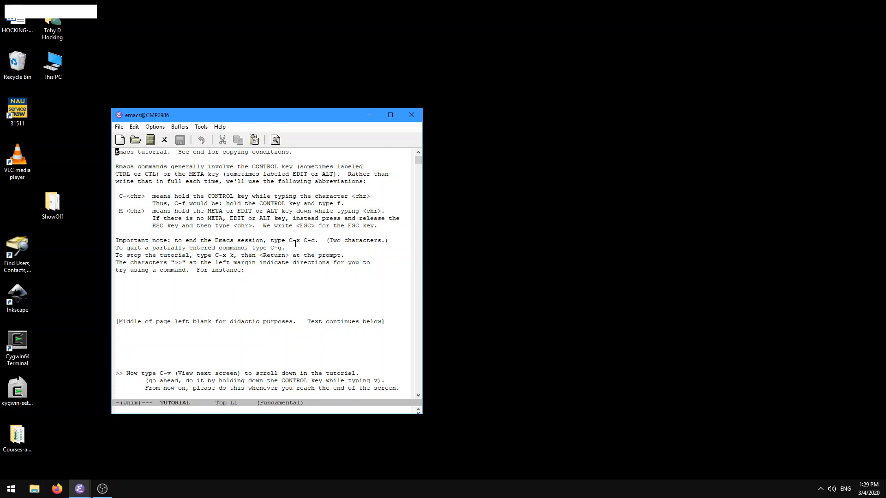
Quit Emacs with C-x C-c and find GNU Emacs in the Start menu list
key(ctrl)
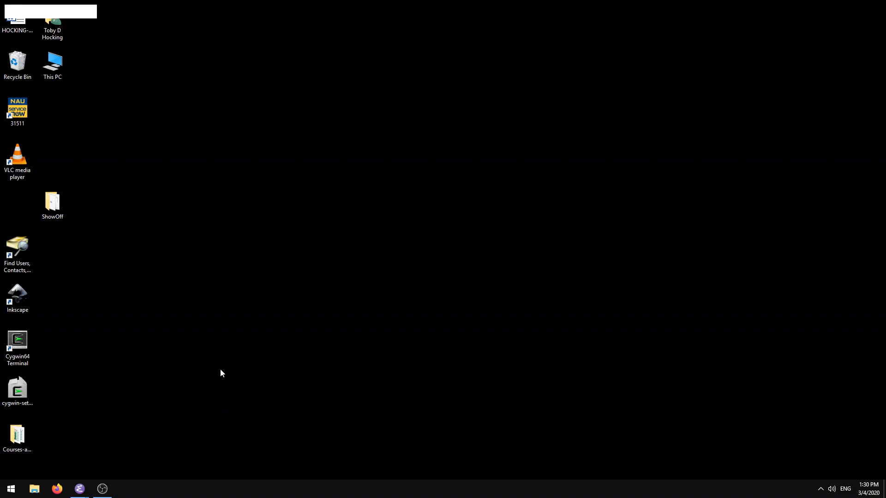
click(10, 488)
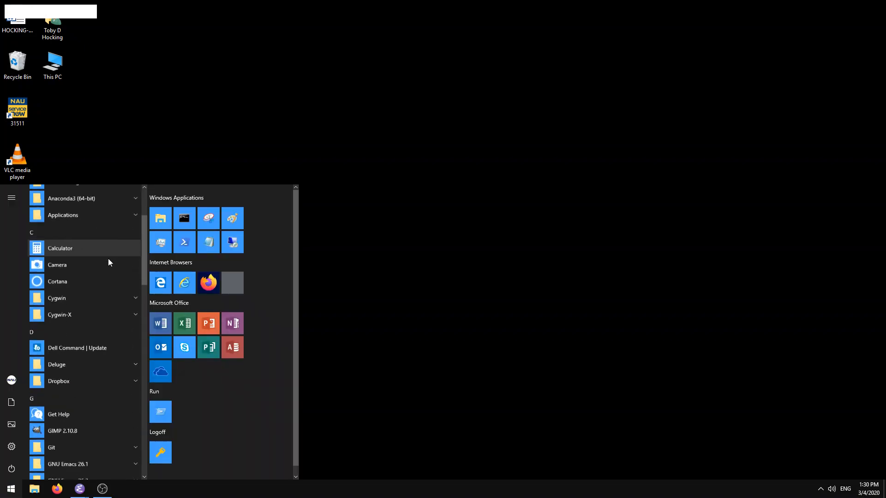
scroll(down, 3)
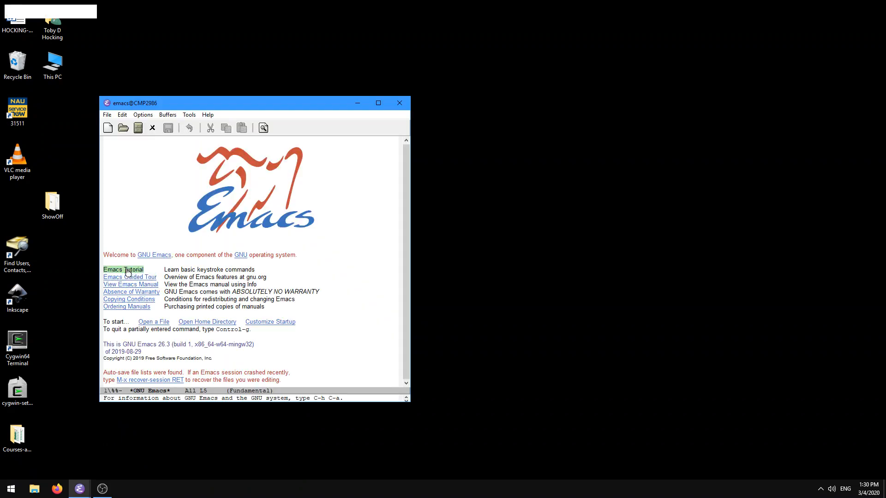
Open the tutorial fresh without resuming, then cancel a command with C-g
click(123, 269)
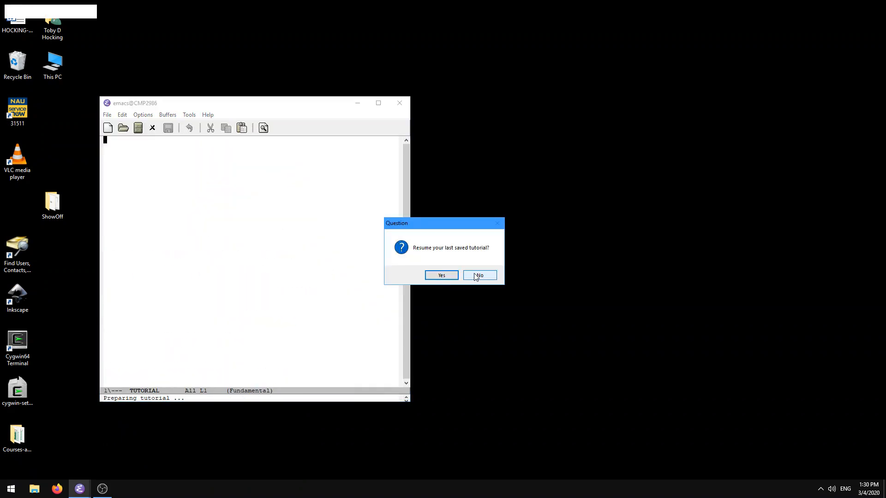
click(479, 275)
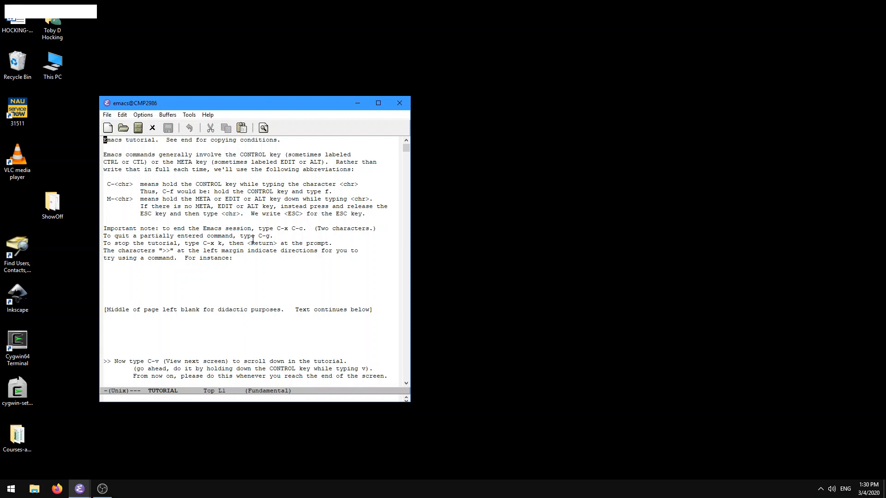
key(ctrl+g)
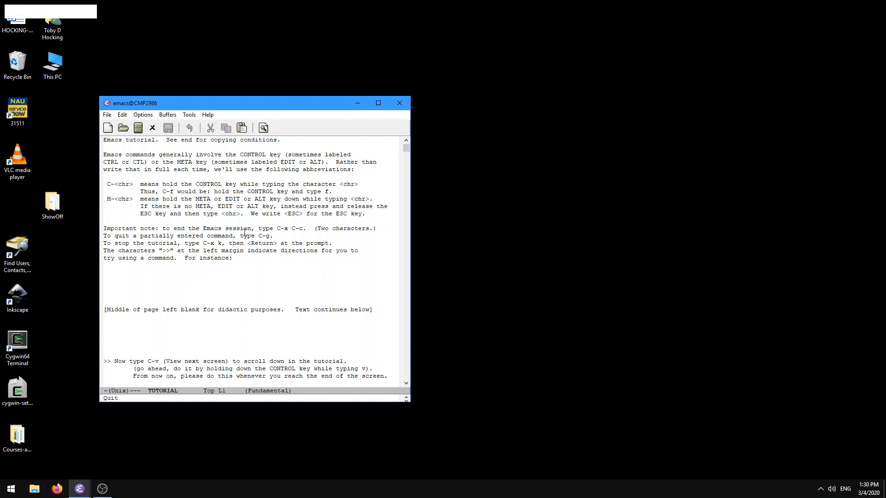
mouse_move(68, 14)
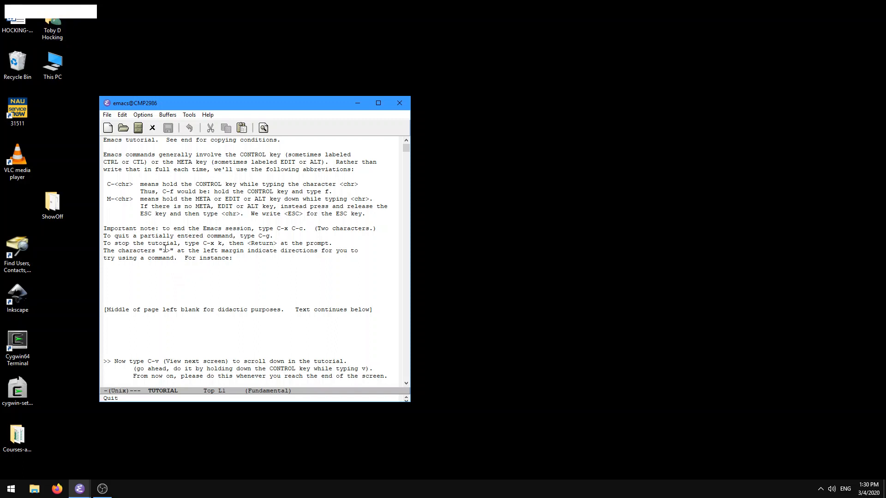
mouse_move(205, 243)
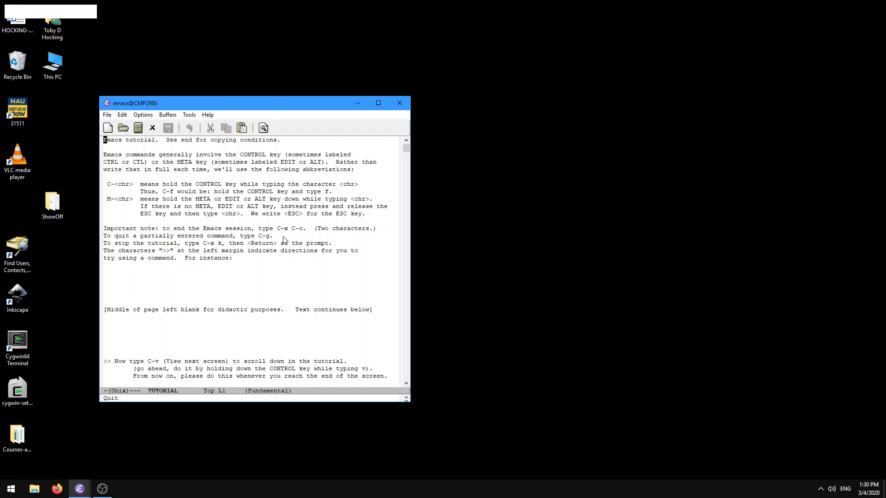
Kill the TUTORIAL buffer with C-x k and confirm it
key(ctrl+x k)
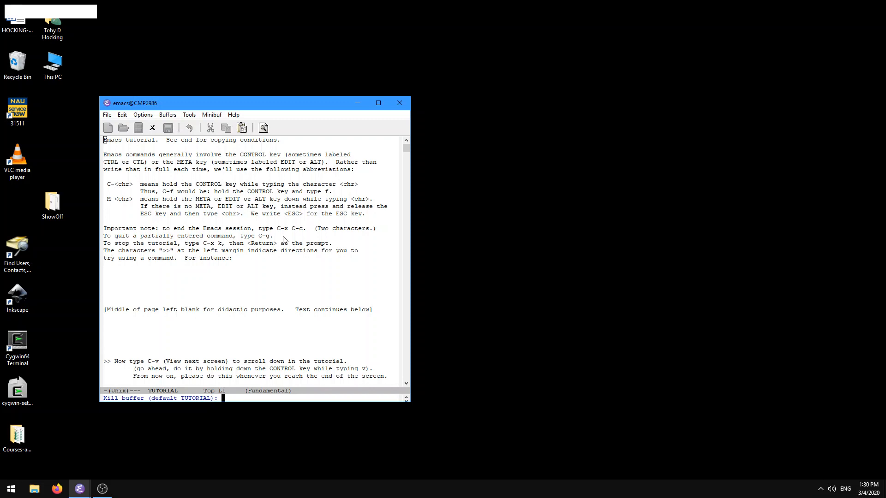
key(Return)
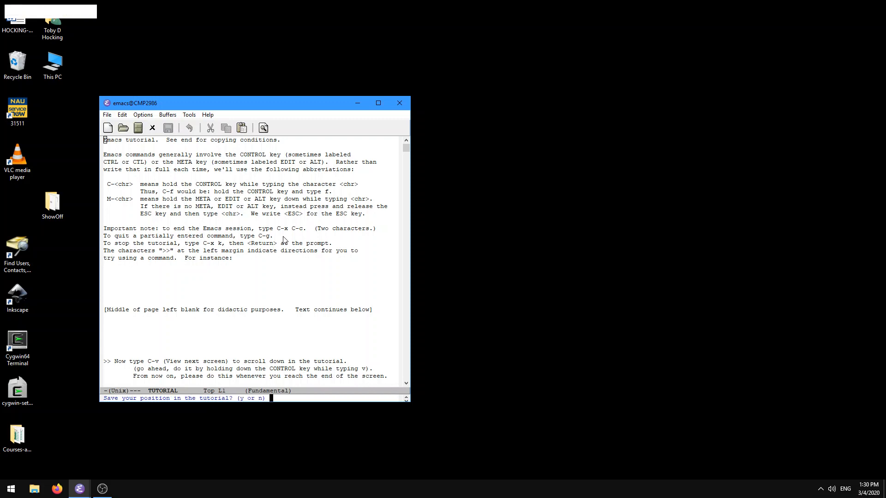
mouse_move(361, 356)
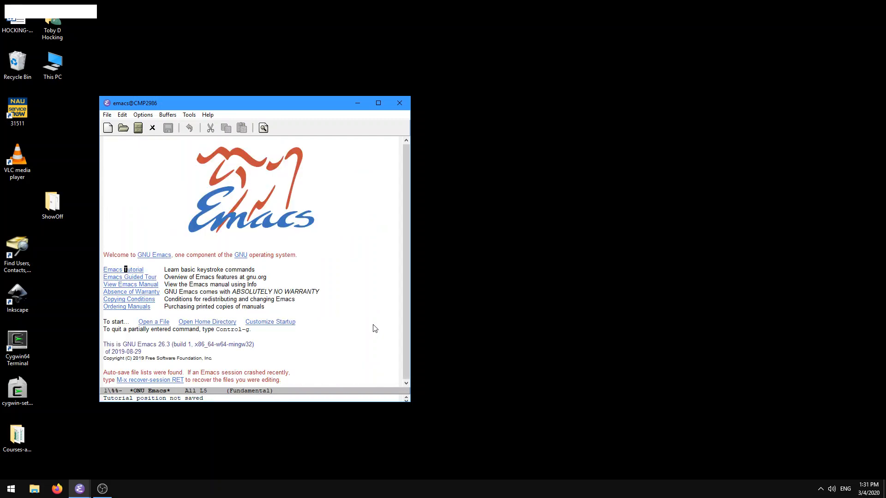
mouse_move(129, 277)
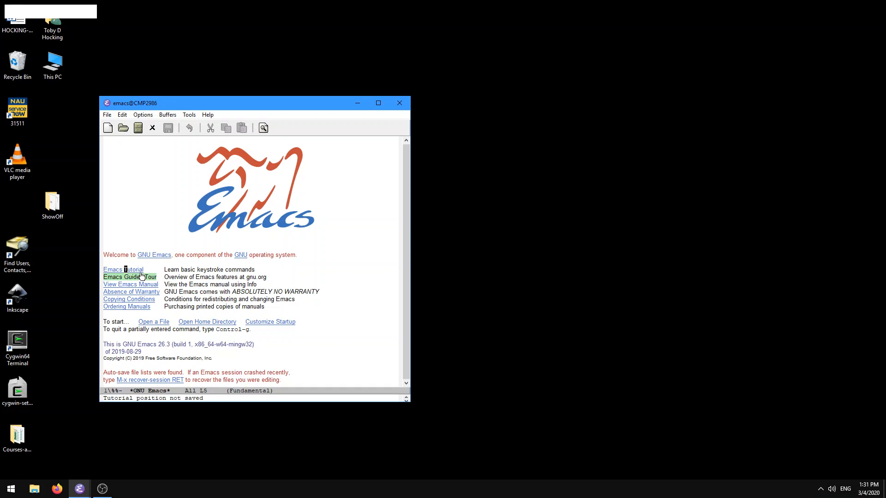
Reopen the Emacs Tutorial from the splash screen, declining to resume
click(121, 269)
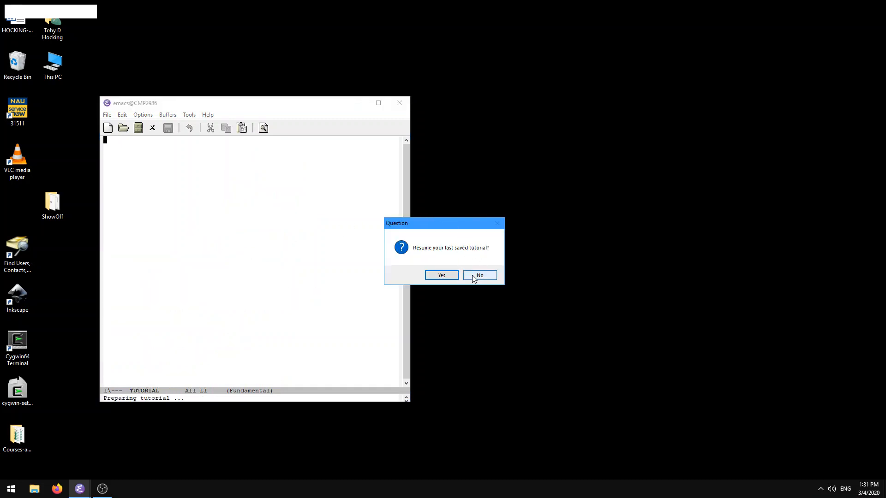
click(478, 275)
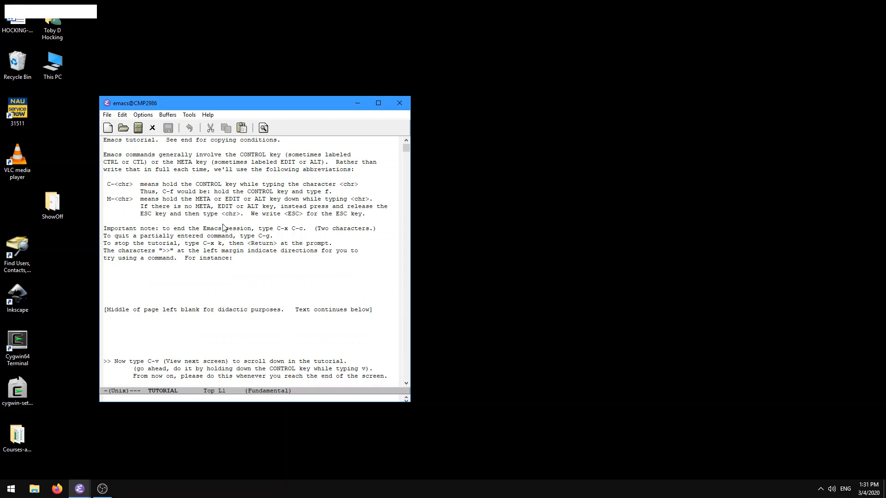
mouse_move(141, 245)
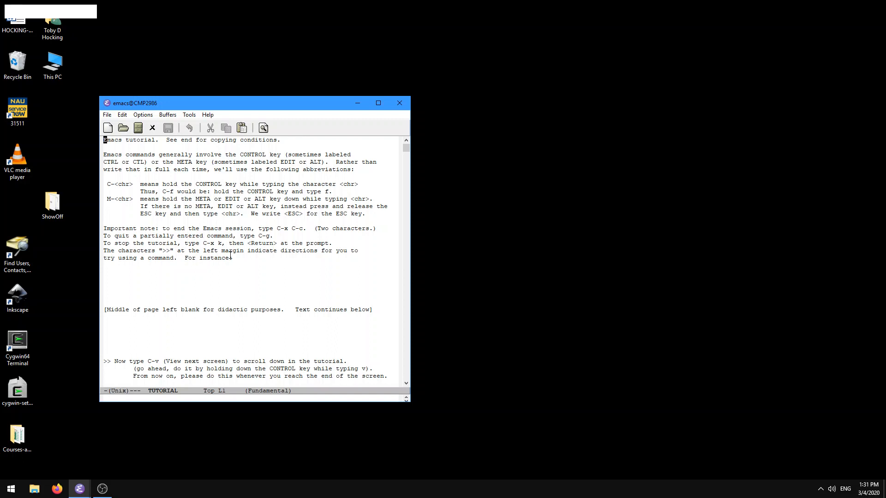
mouse_move(322, 265)
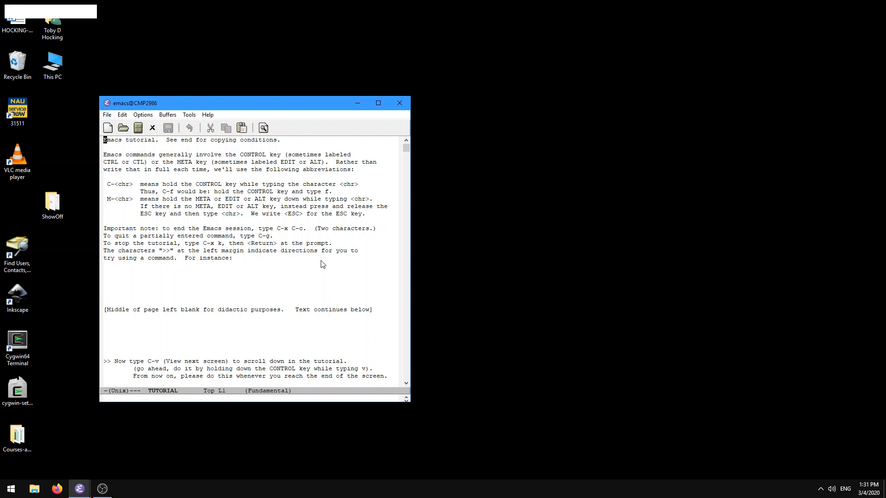
mouse_move(198, 307)
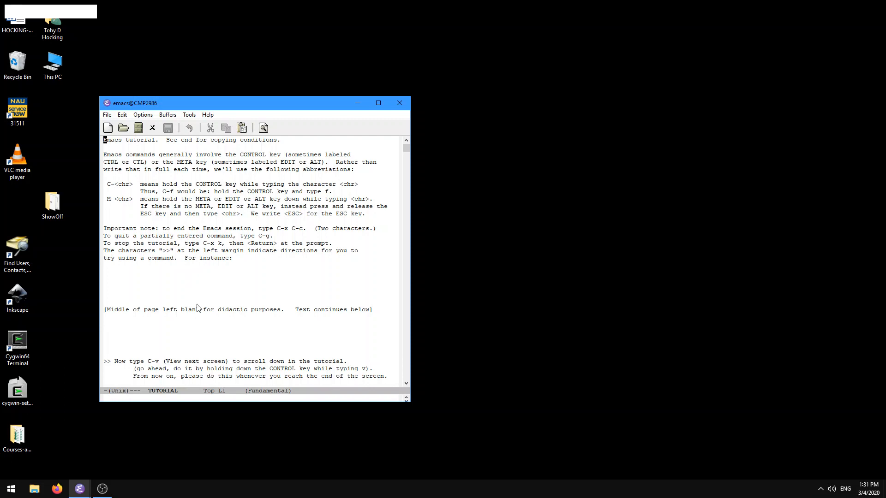
mouse_move(151, 366)
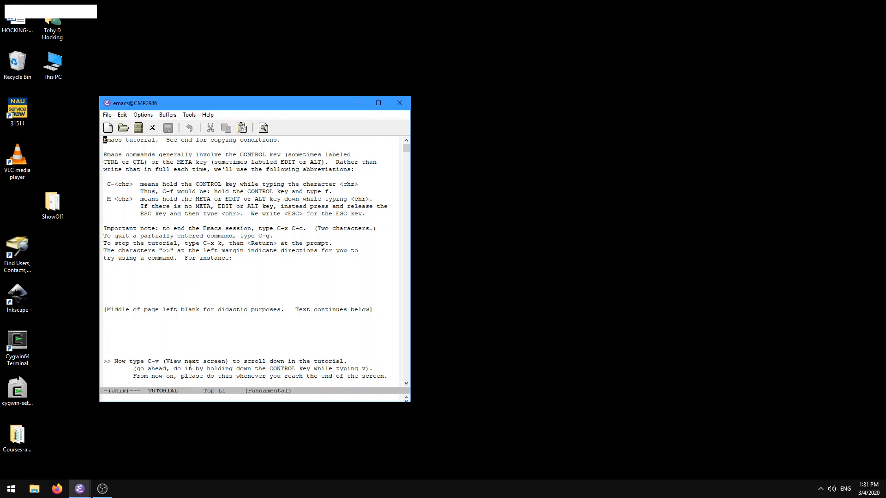
mouse_move(301, 365)
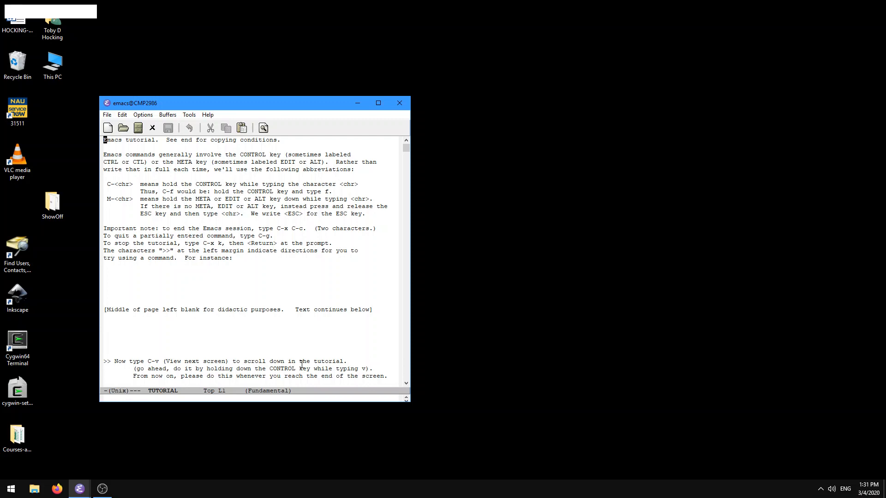
mouse_move(288, 362)
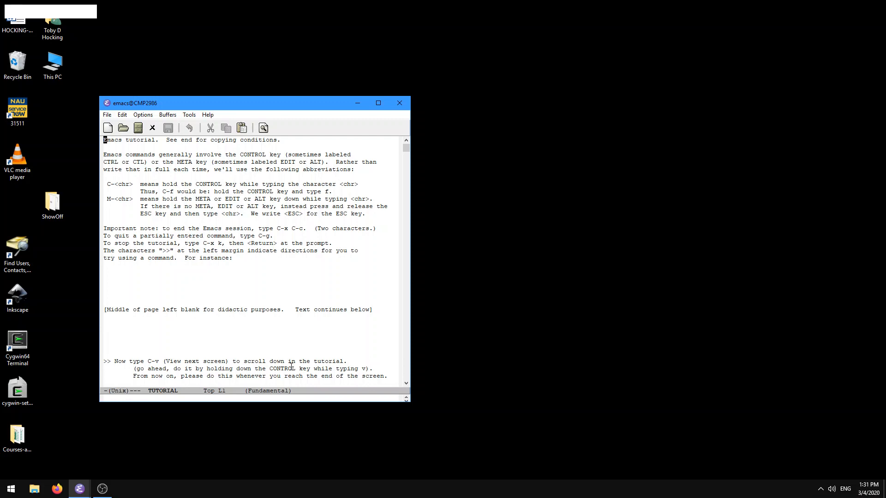
mouse_move(325, 375)
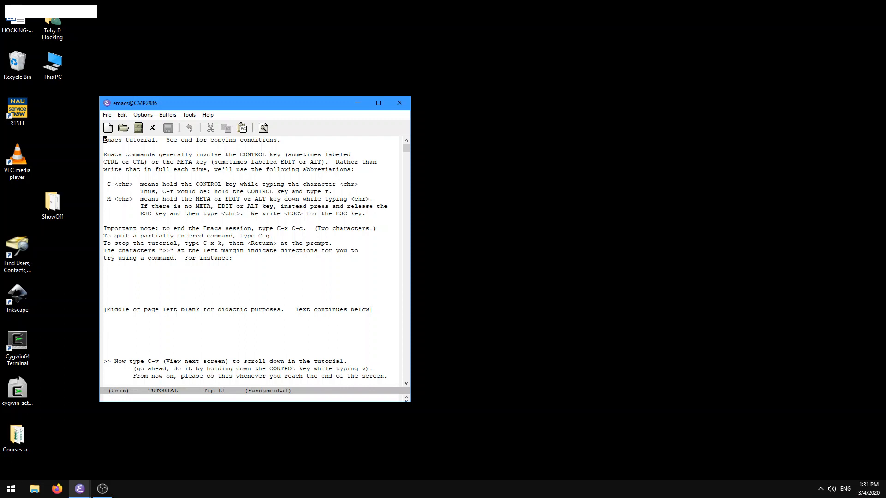
mouse_move(232, 376)
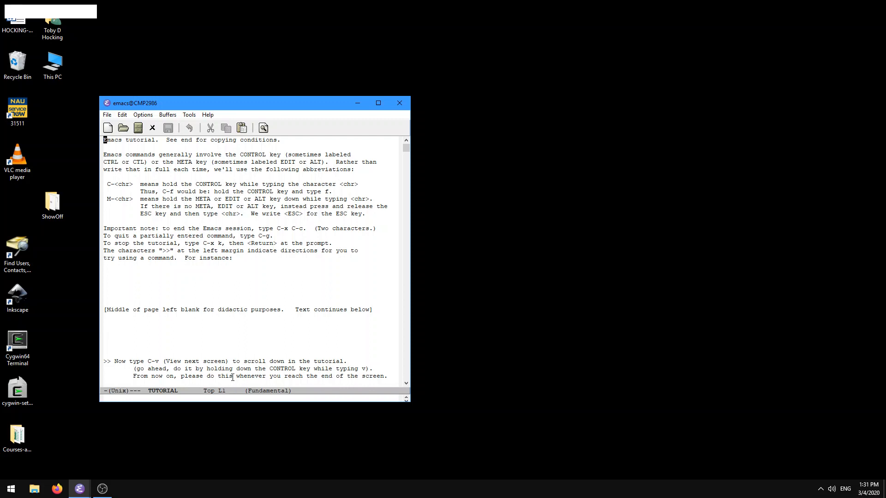
key(ctrl)
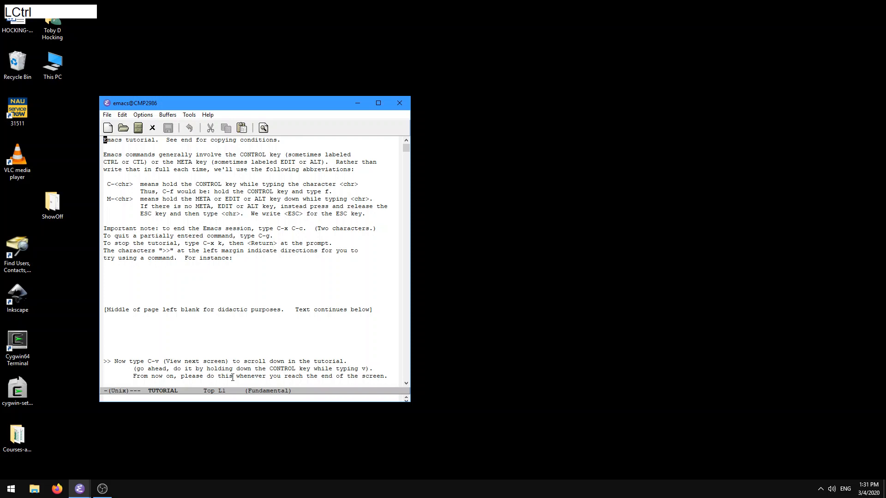
Scroll the tutorial forward one screenful with C-v
key(ctrl+v)
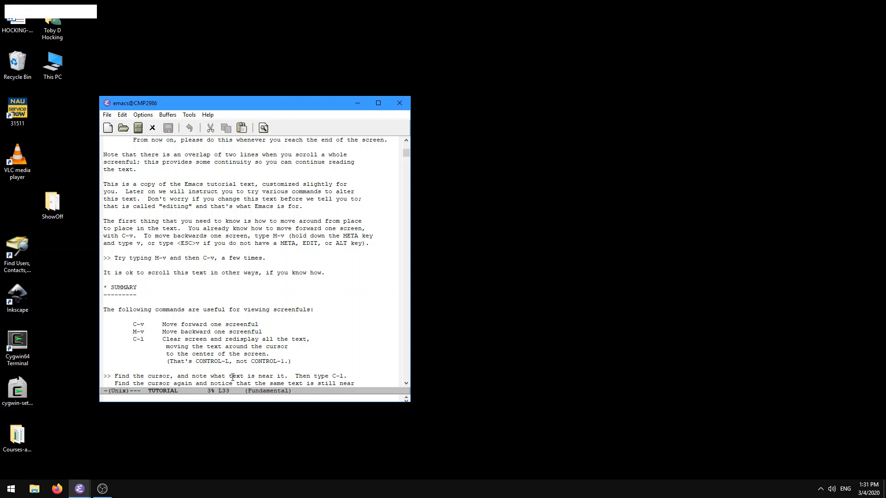
mouse_move(247, 162)
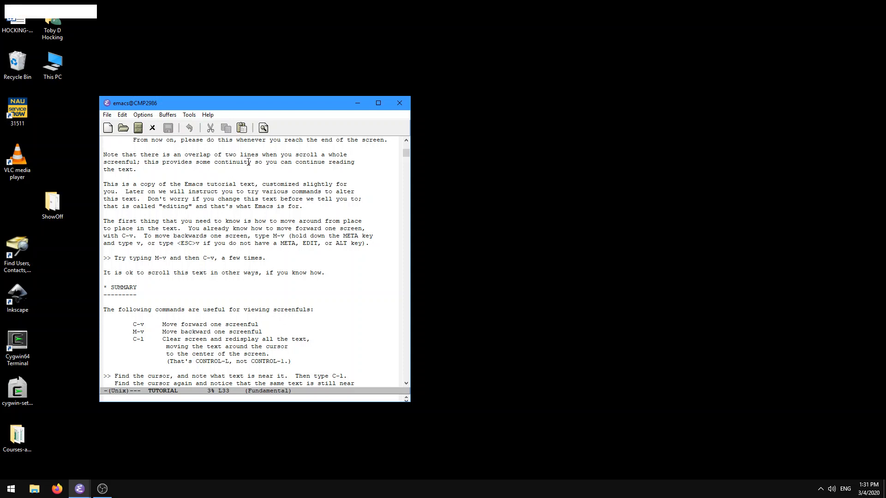
mouse_move(250, 172)
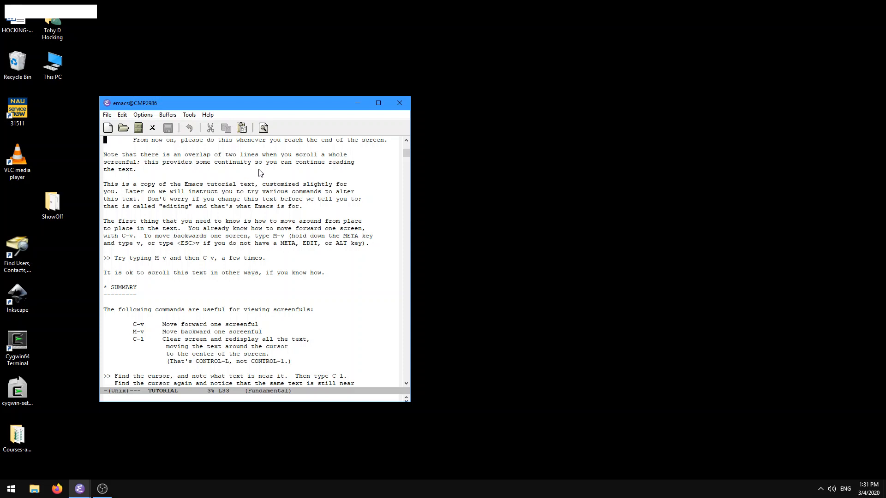
mouse_move(244, 191)
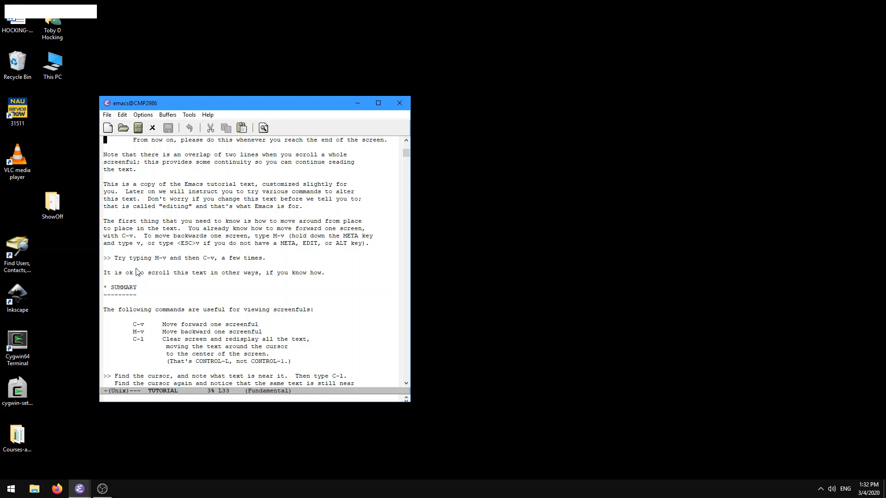
mouse_move(159, 266)
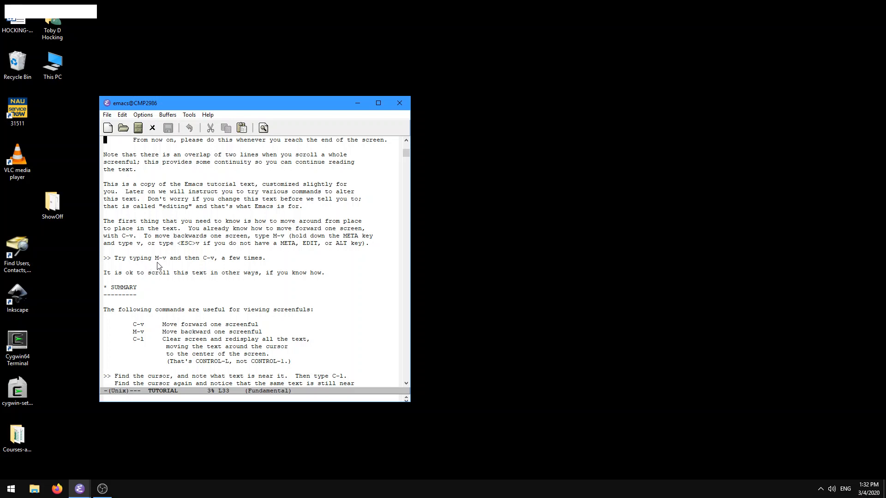
mouse_move(211, 260)
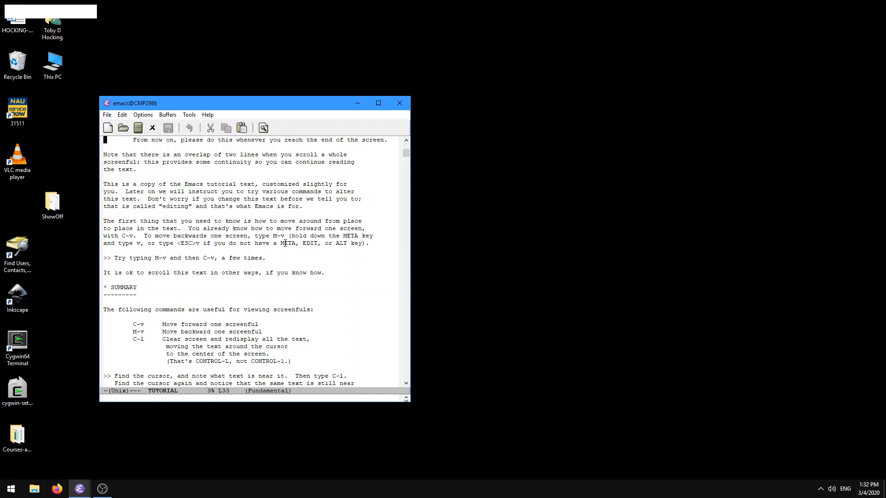
Scroll the tutorial back to its beginning with M-v
key(Alt+v)
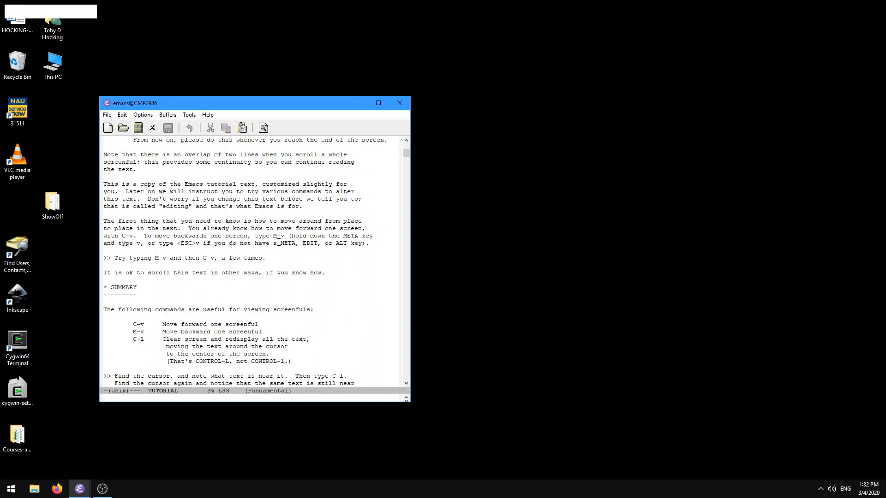
scroll(down, 3)
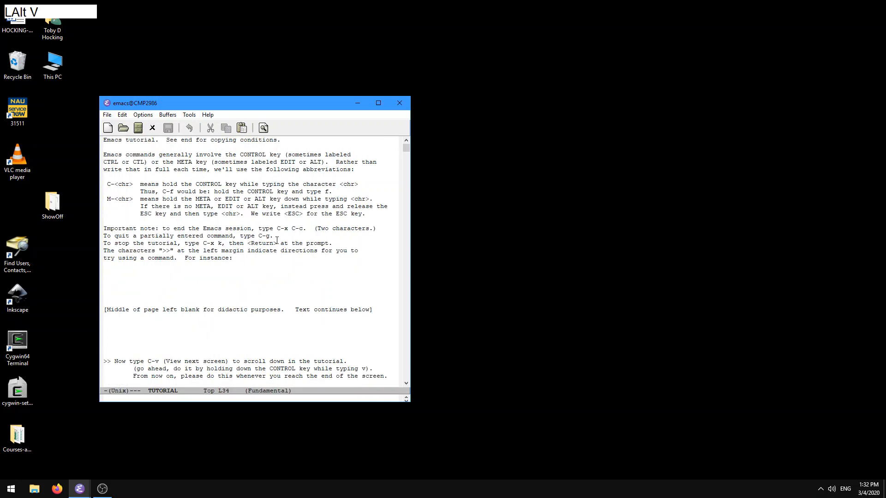
key(alt+v)
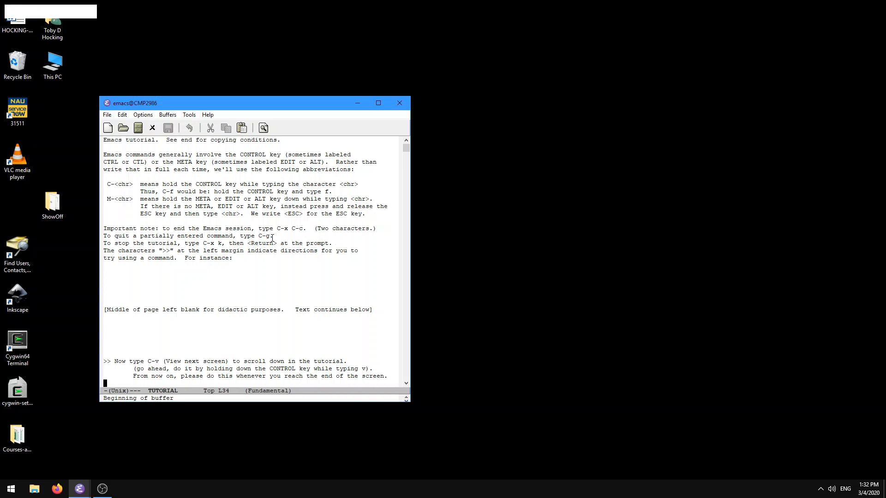
mouse_move(293, 246)
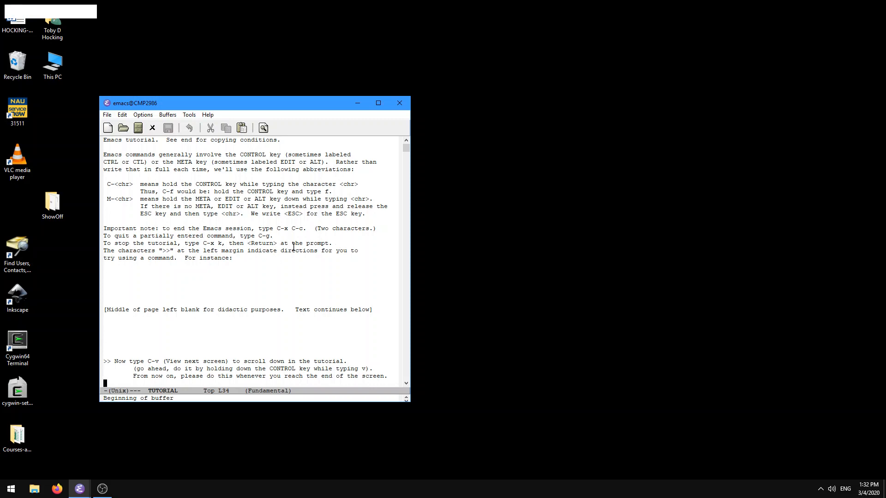
mouse_move(289, 222)
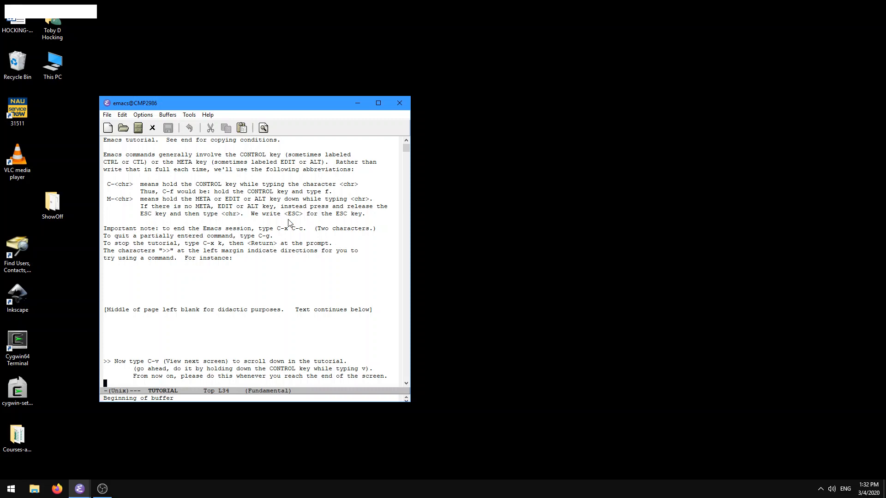
mouse_move(288, 222)
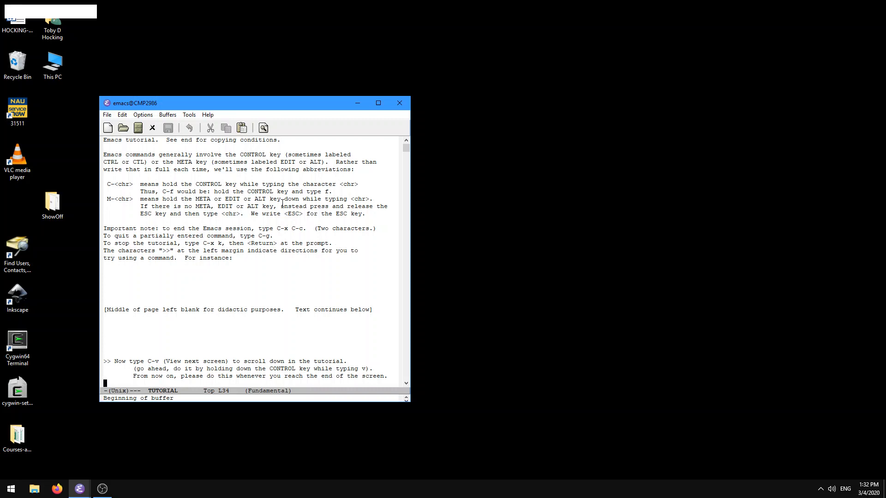
scroll(down, 3)
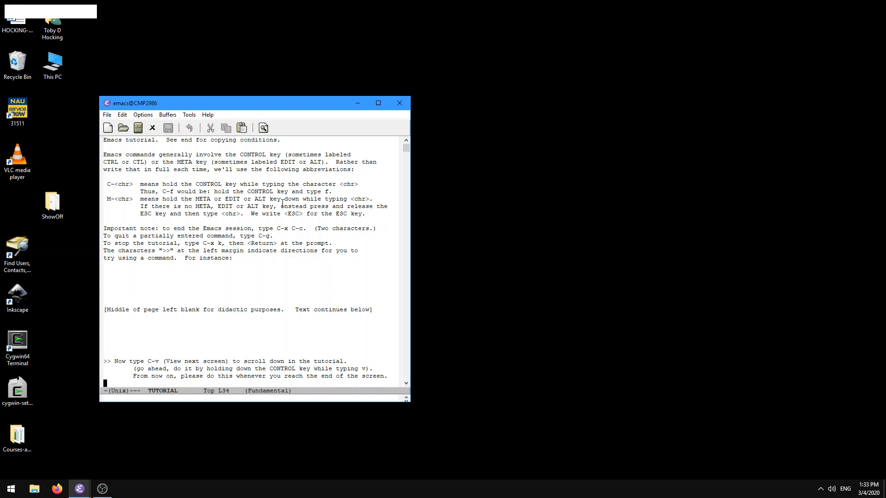
mouse_move(302, 285)
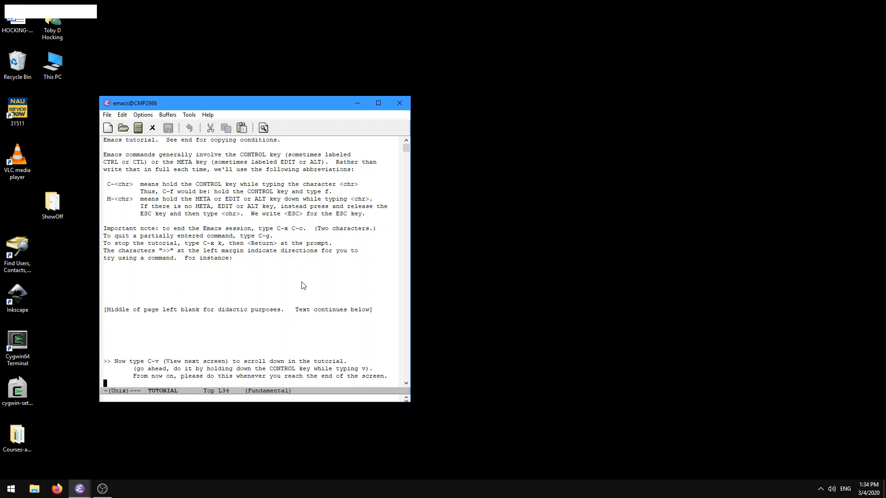
mouse_move(310, 284)
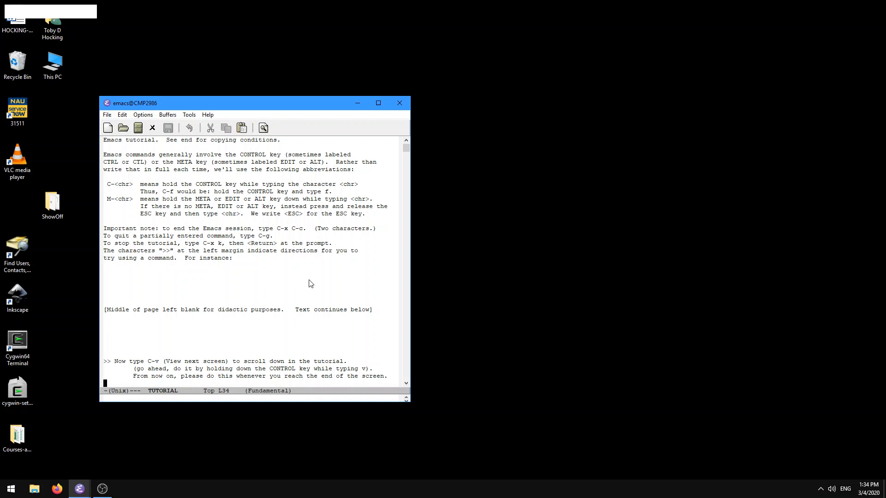
mouse_move(321, 299)
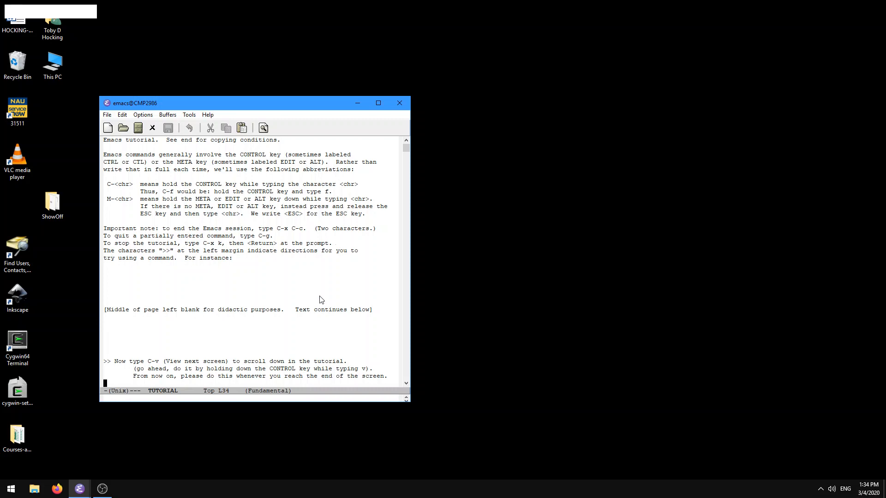
mouse_move(250, 403)
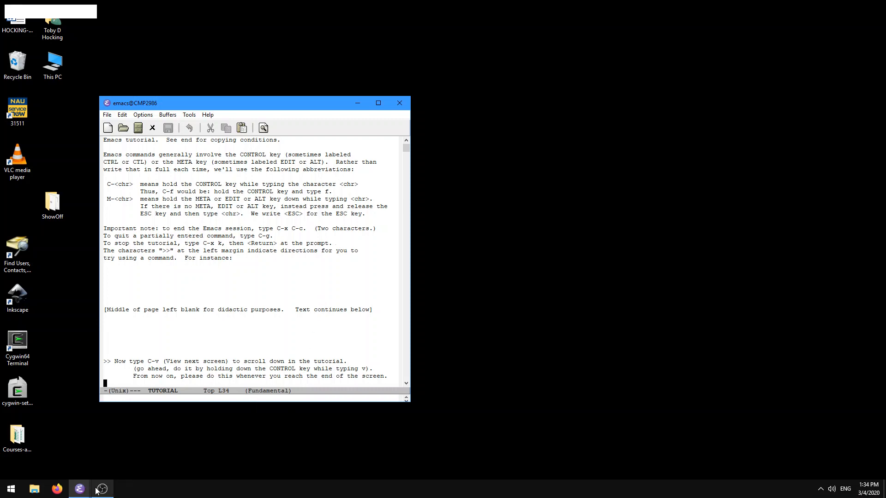
click(102, 488)
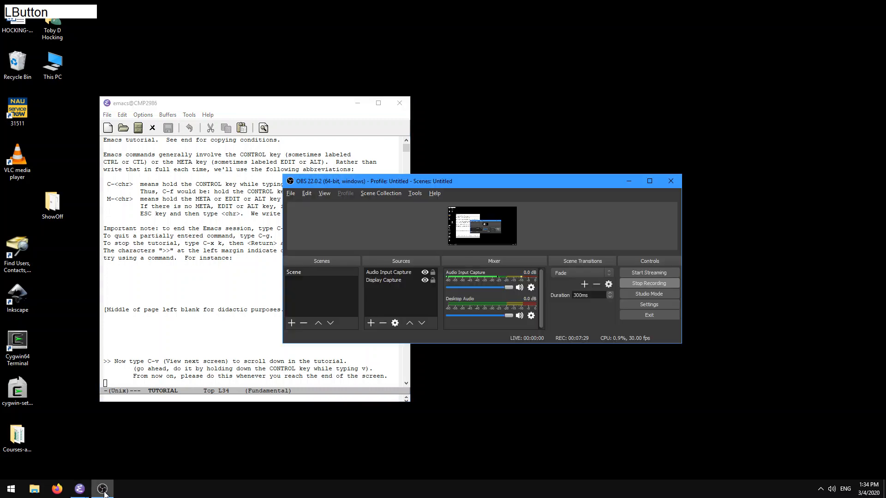